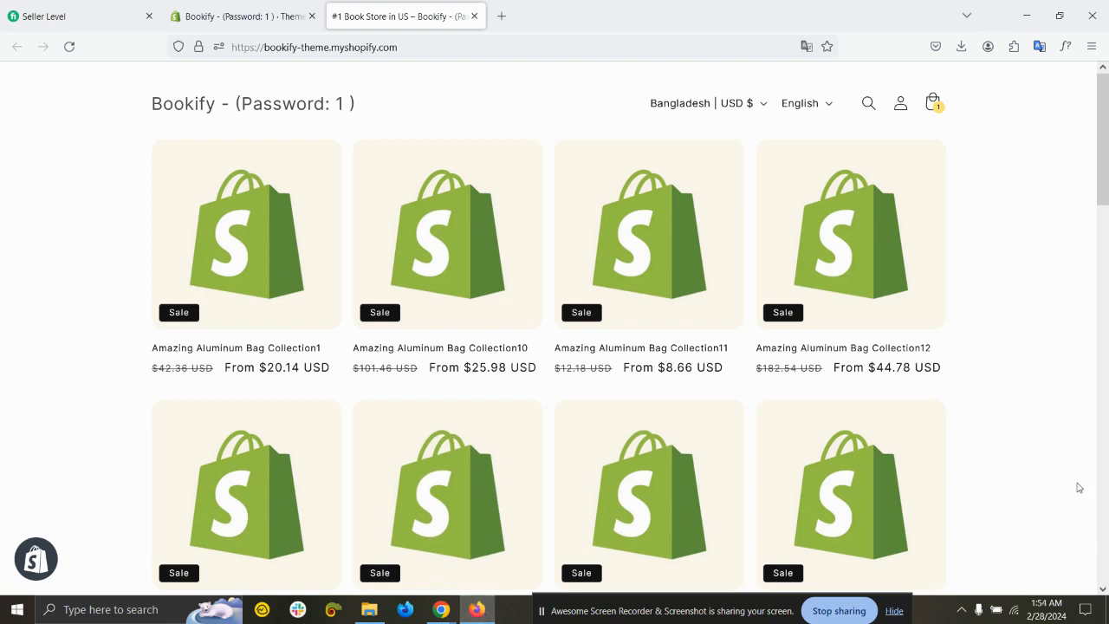
mouse_move(368, 261)
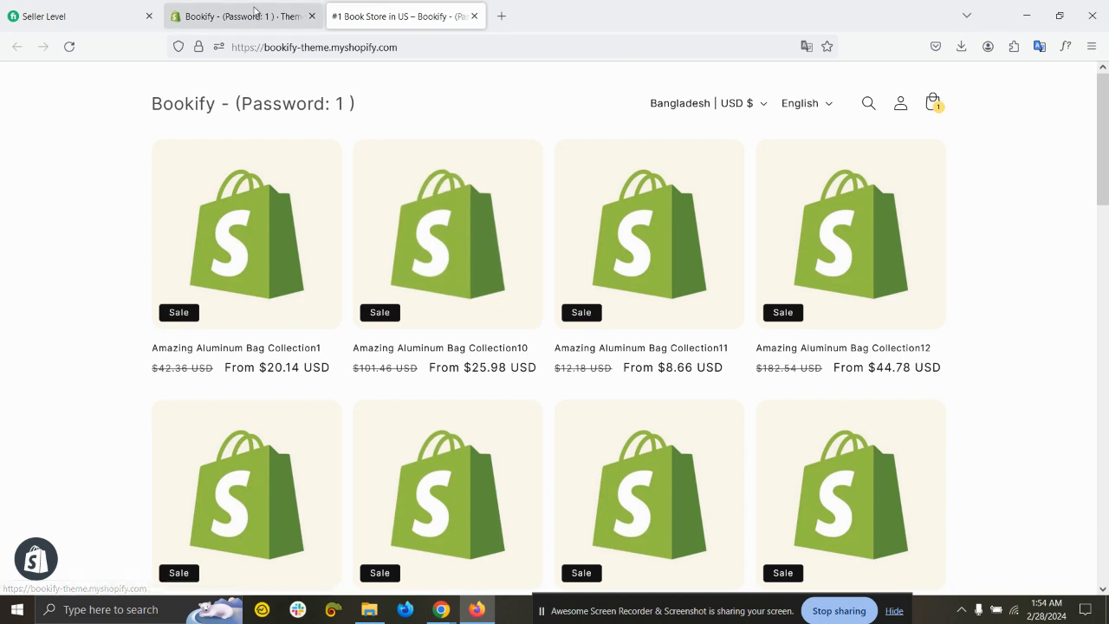
Switch to the Bookify admin tab showing Online Store > Themes with Spotlight current.
click(243, 16)
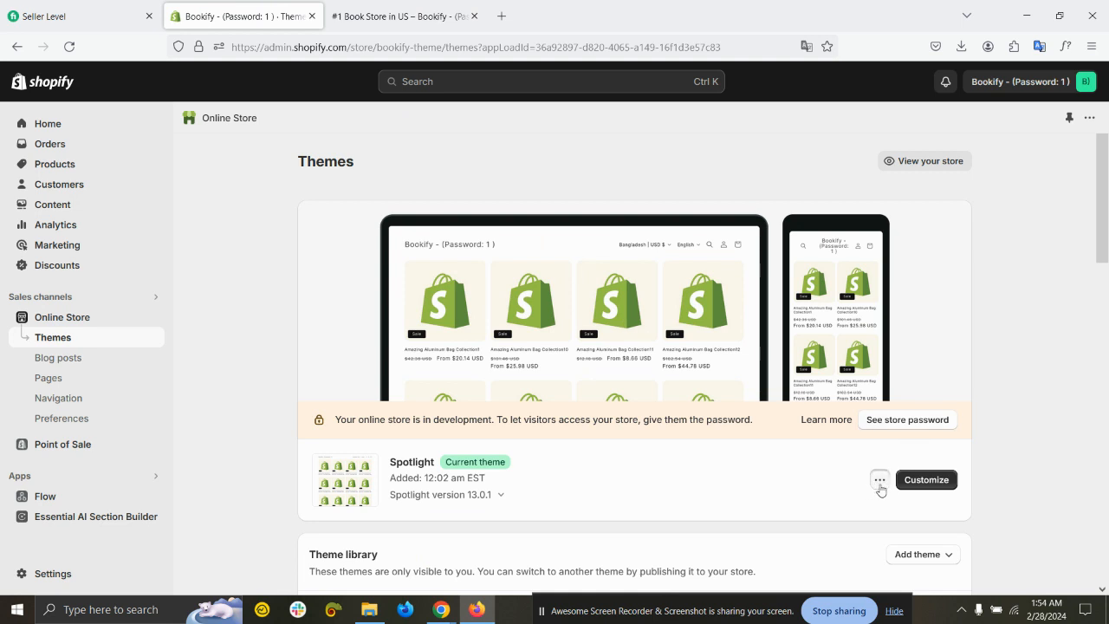
Open Spotlight's code editor, search 'icon', and open icon-cart.liquid and icon-cart-empty.liquid.
click(879, 479)
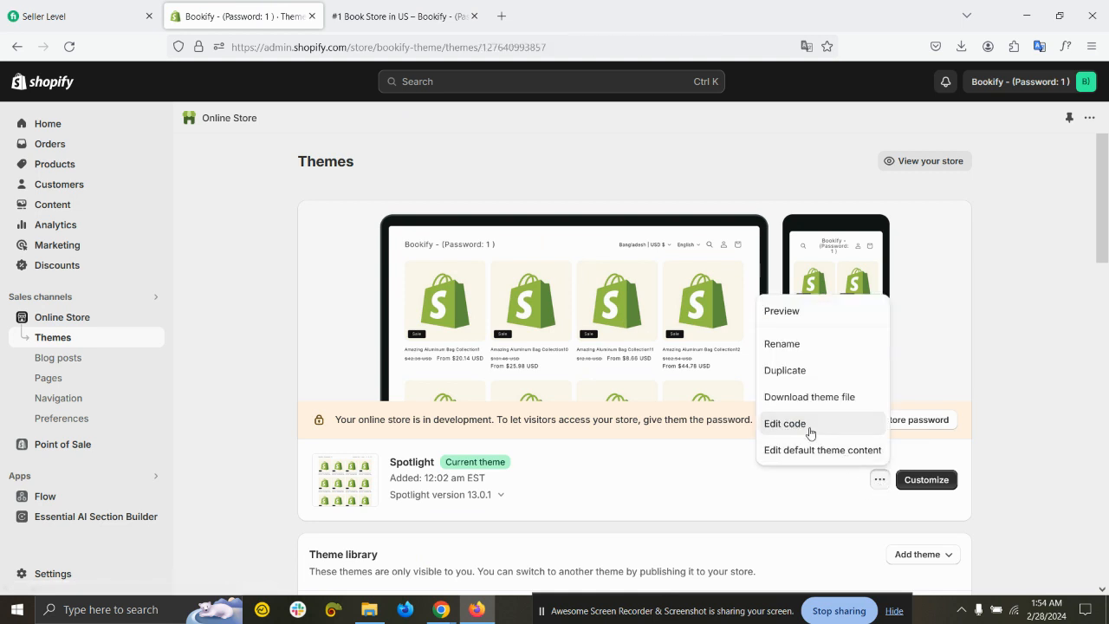
click(784, 423)
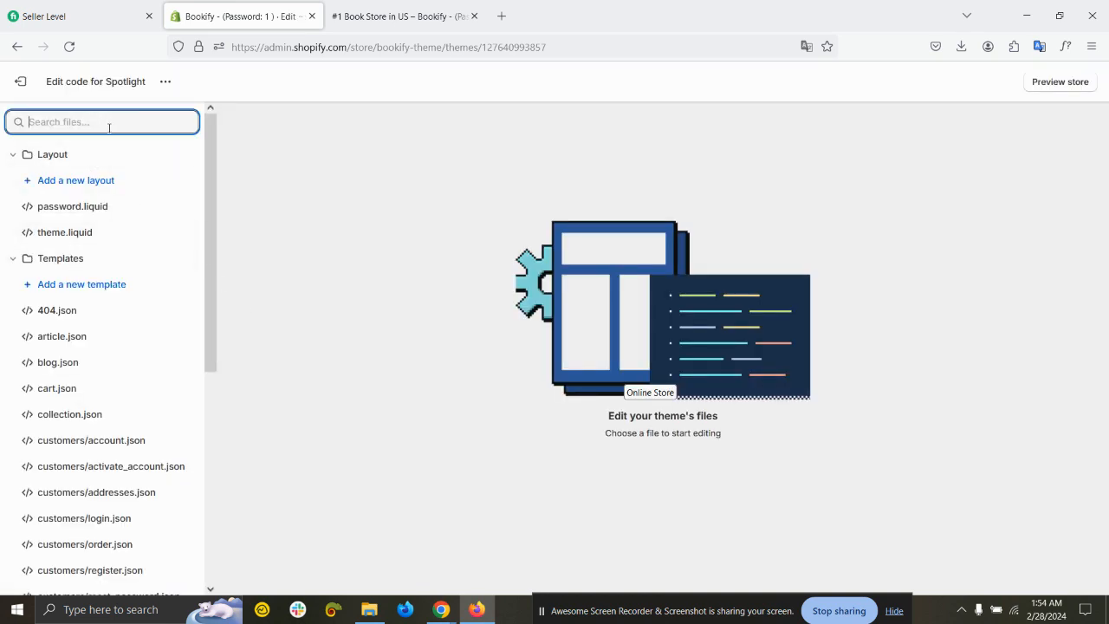
text(icon-cart)
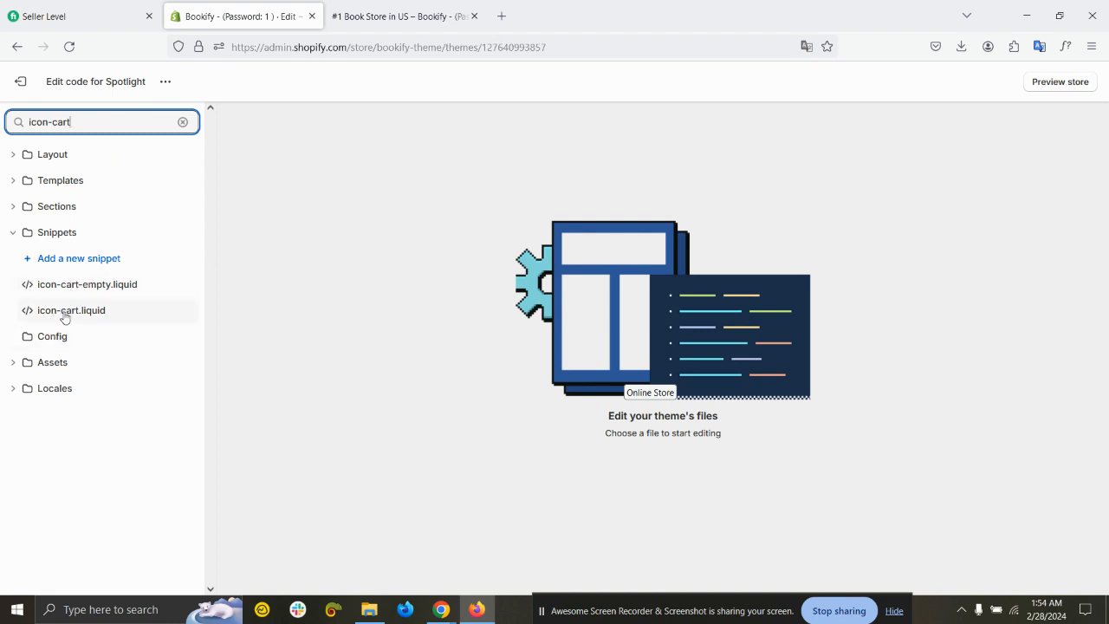
click(71, 309)
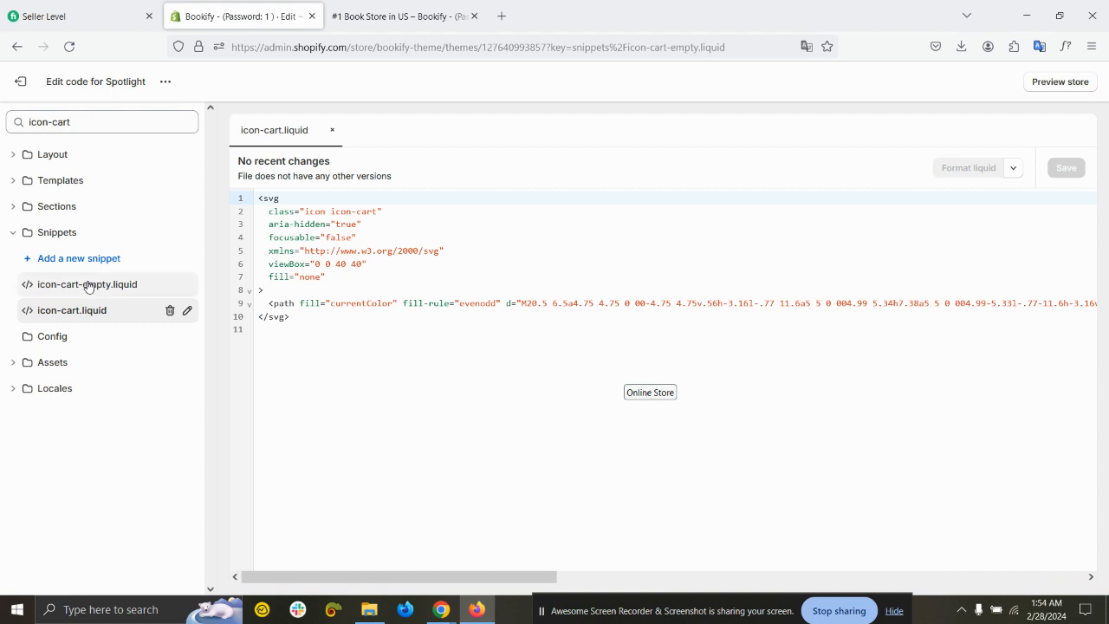
click(86, 285)
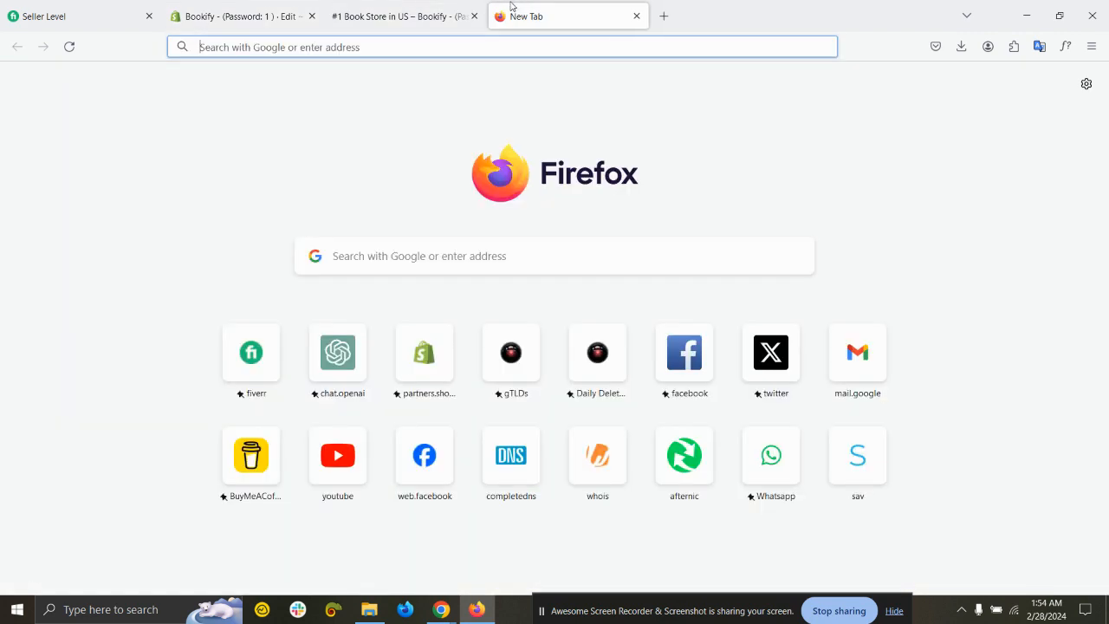
mouse_move(528, 15)
text(https://hugeicons.com)
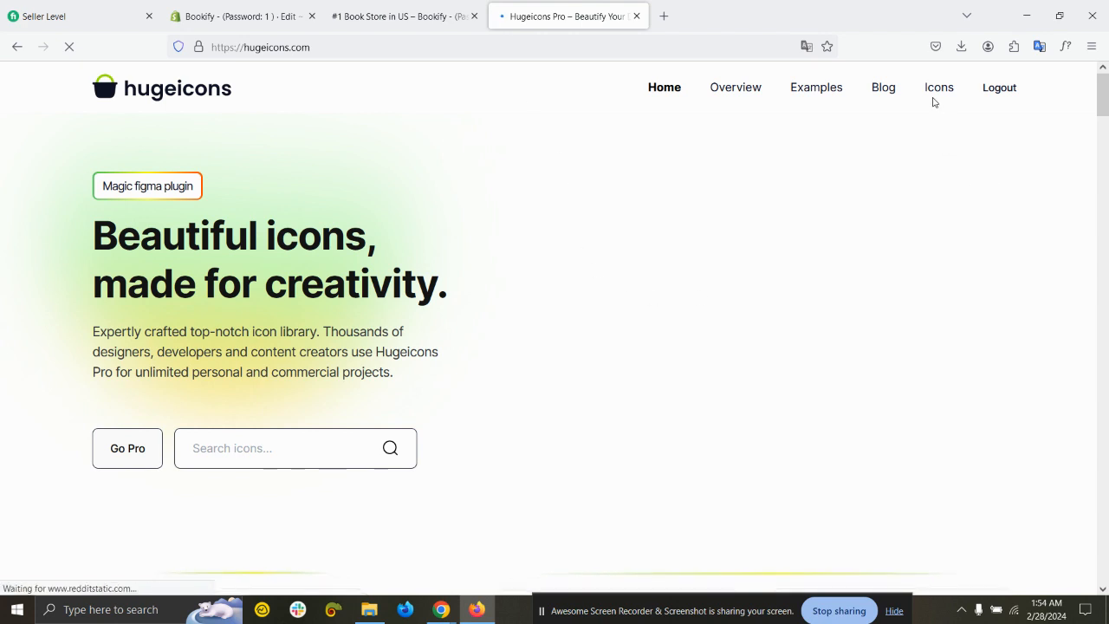
Go to the Hugeicons Icons library and apply the Stroke style filter.
click(938, 86)
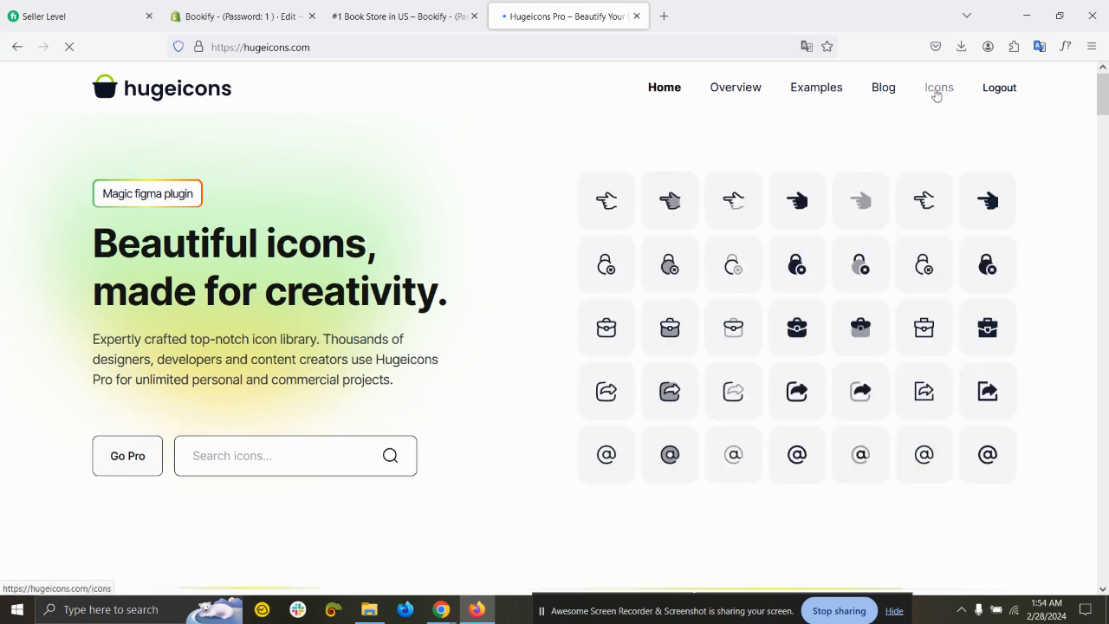
click(938, 87)
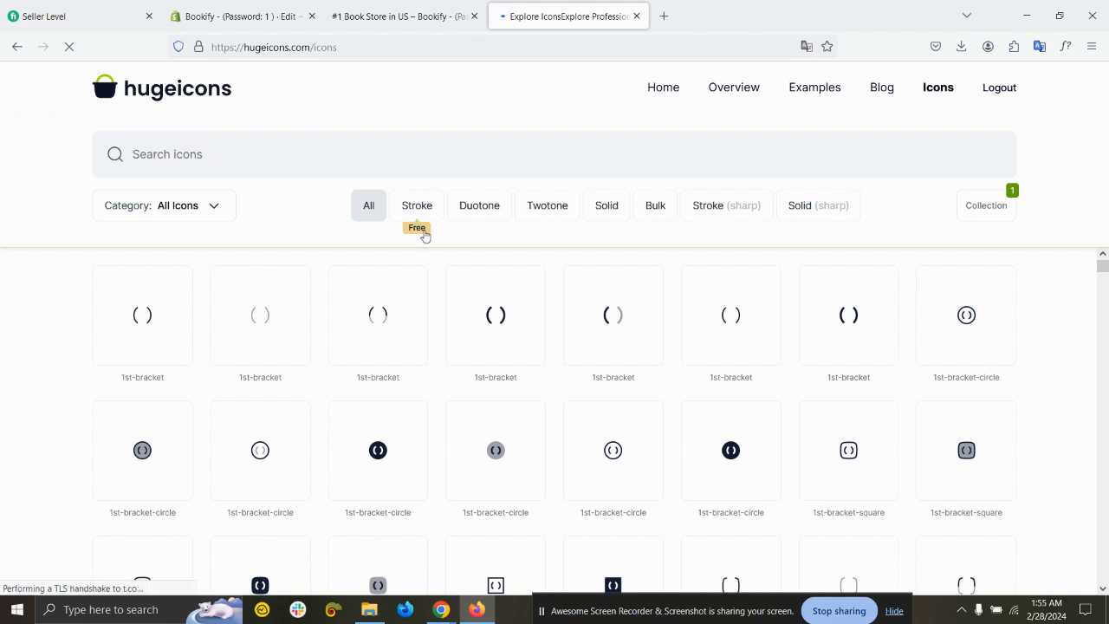
mouse_move(420, 214)
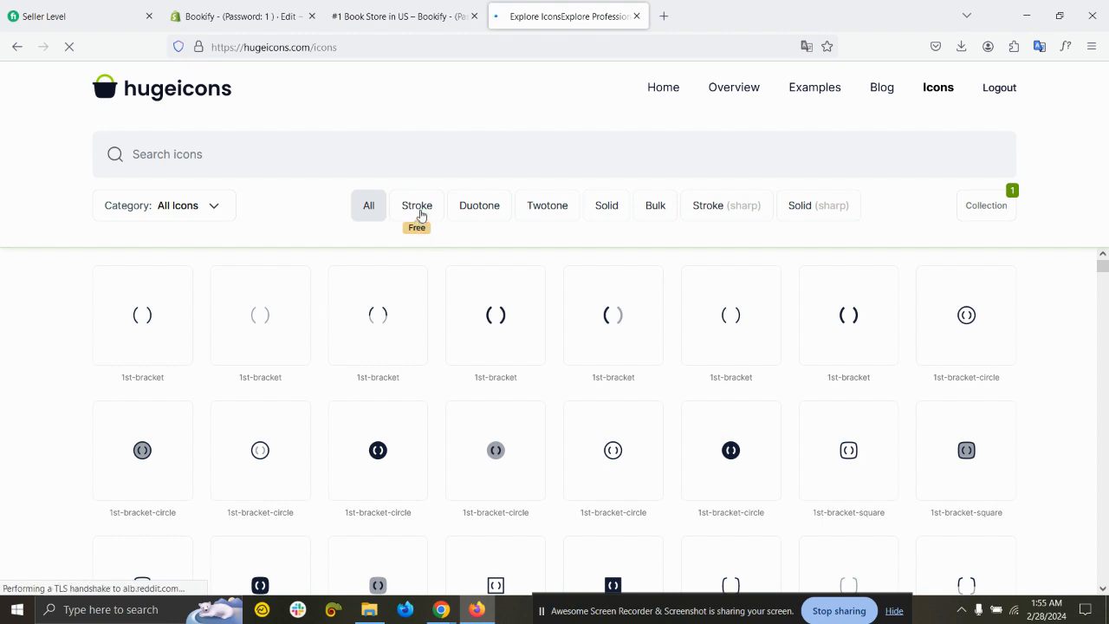
click(417, 206)
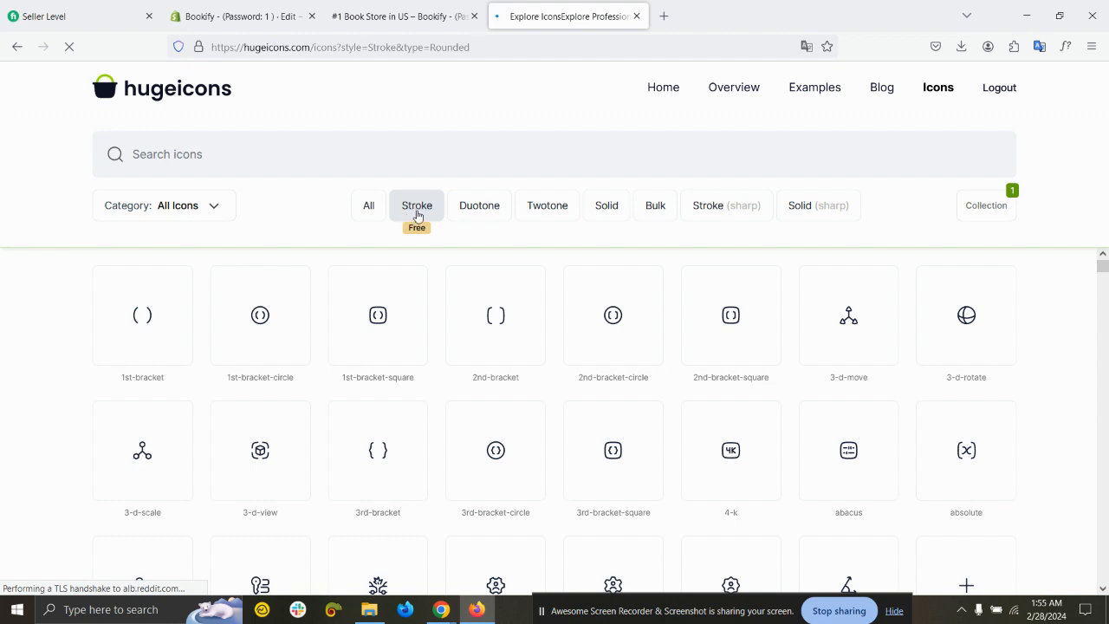
mouse_move(291, 159)
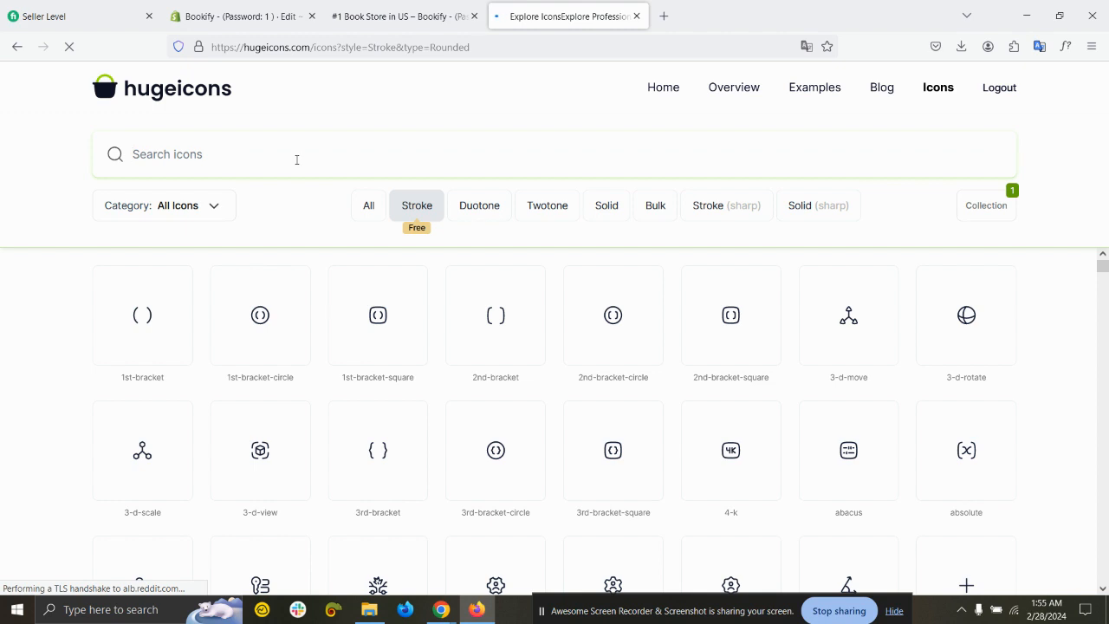
Search Hugeicons for 'shoping cart' and copy the shopping-basket-01 icon's SVG.
text(cart)
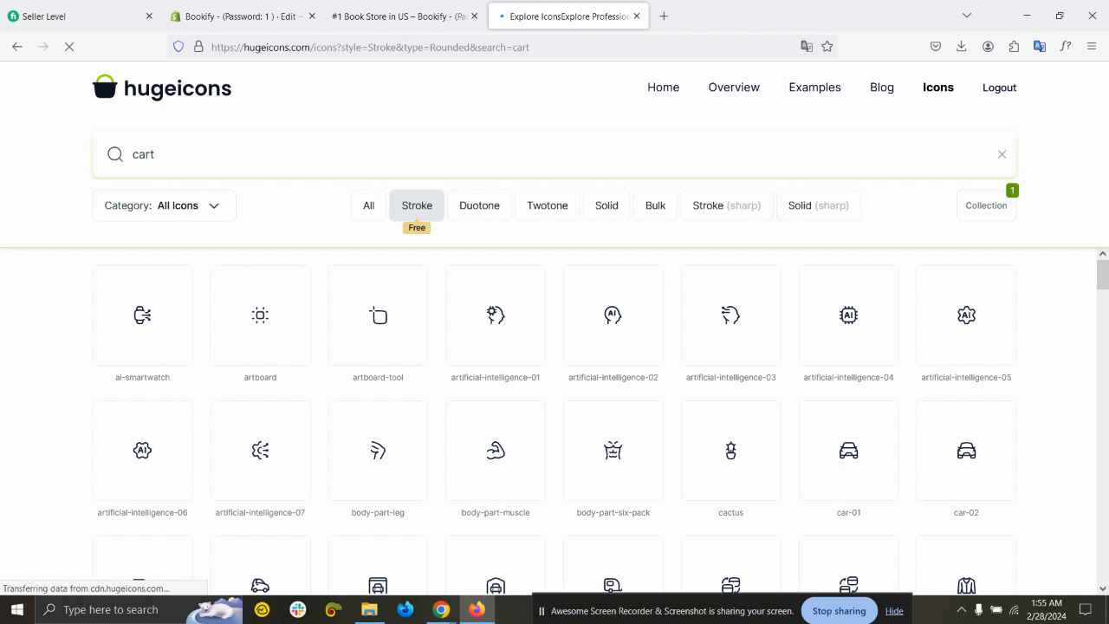
triple_click(143, 154)
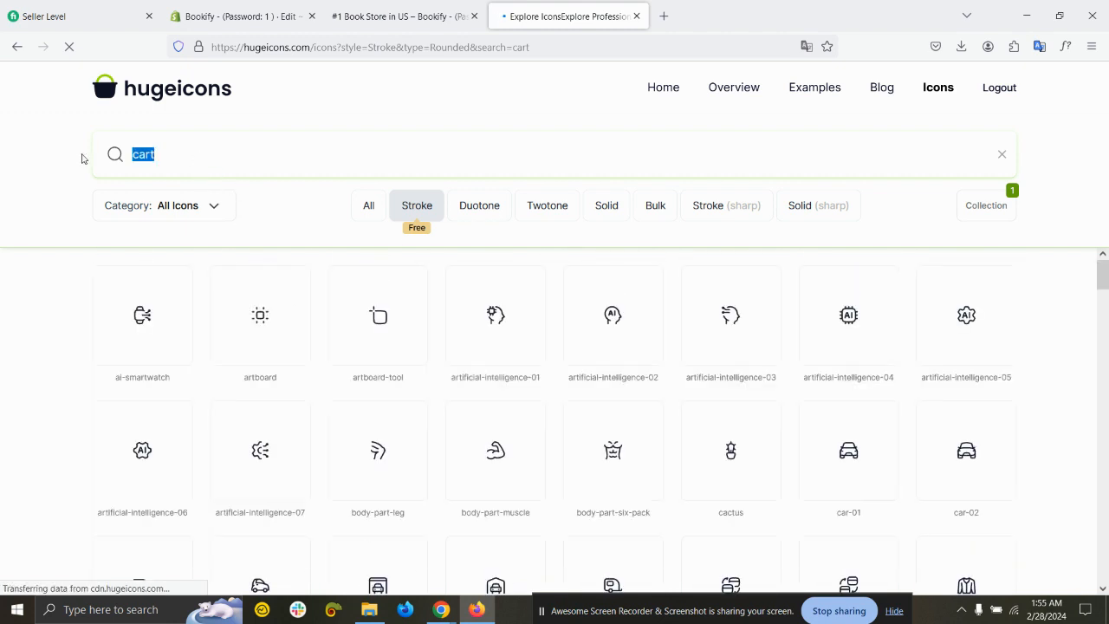
text(shop)
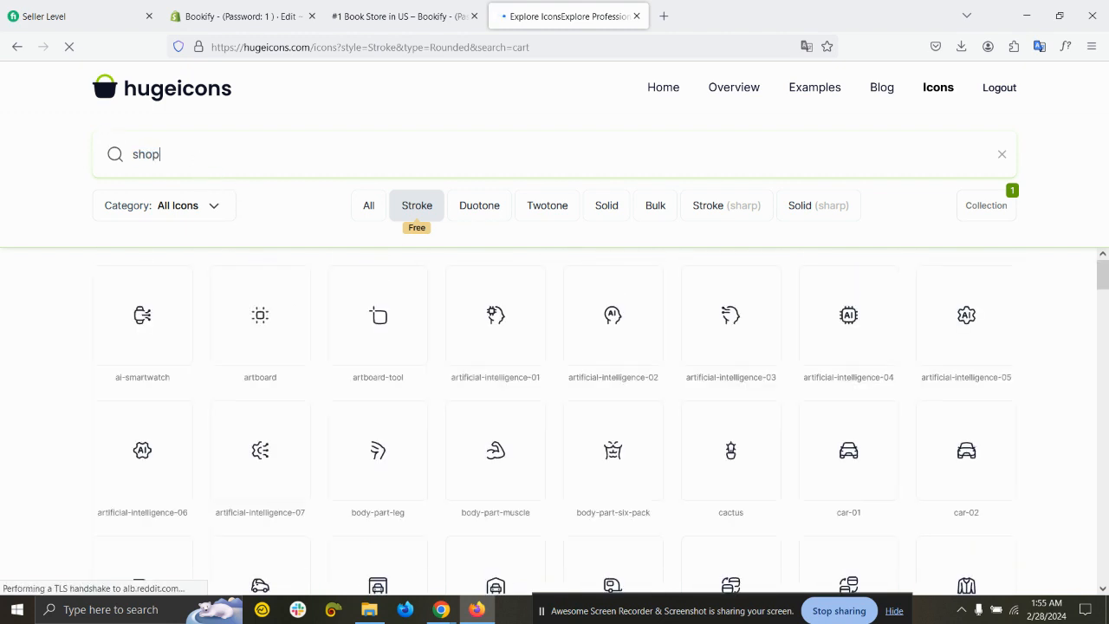
text(ing)
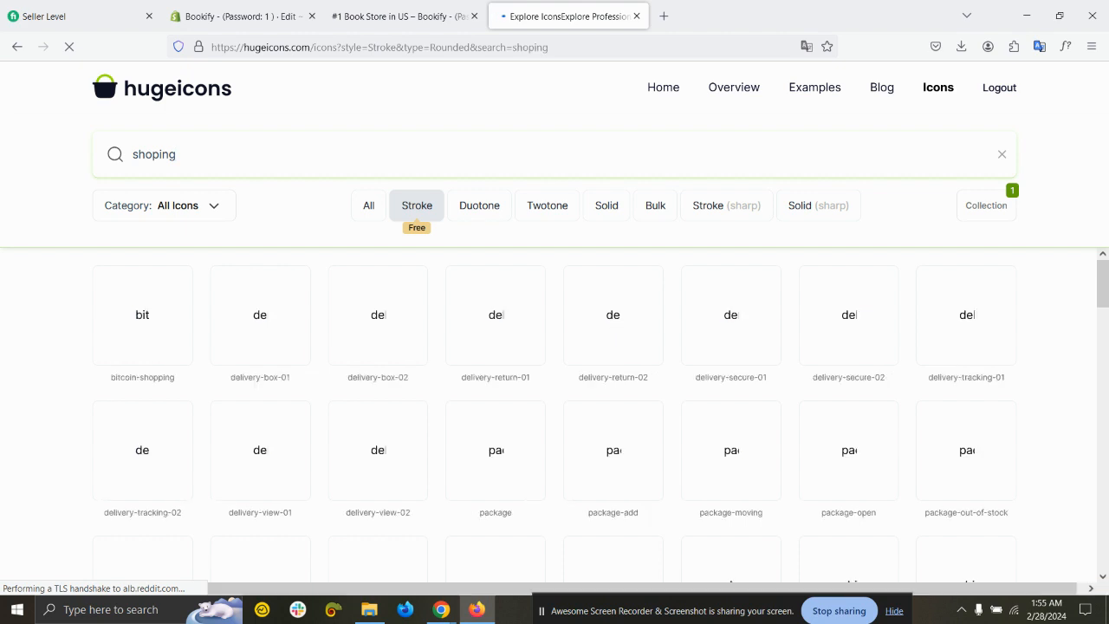
text(cart)
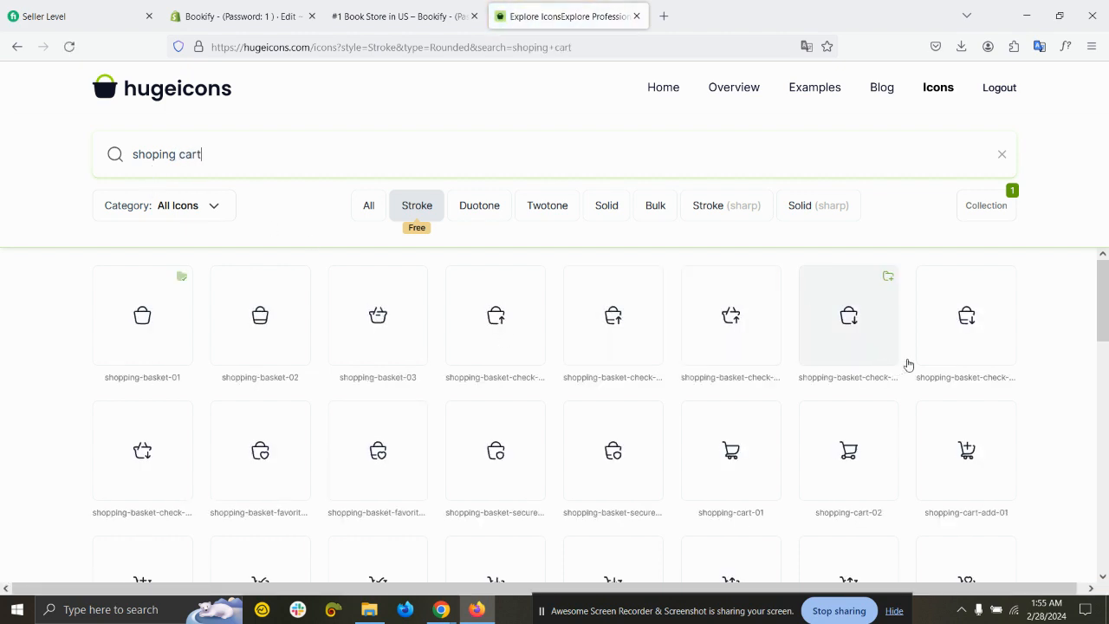
scroll(down, 3)
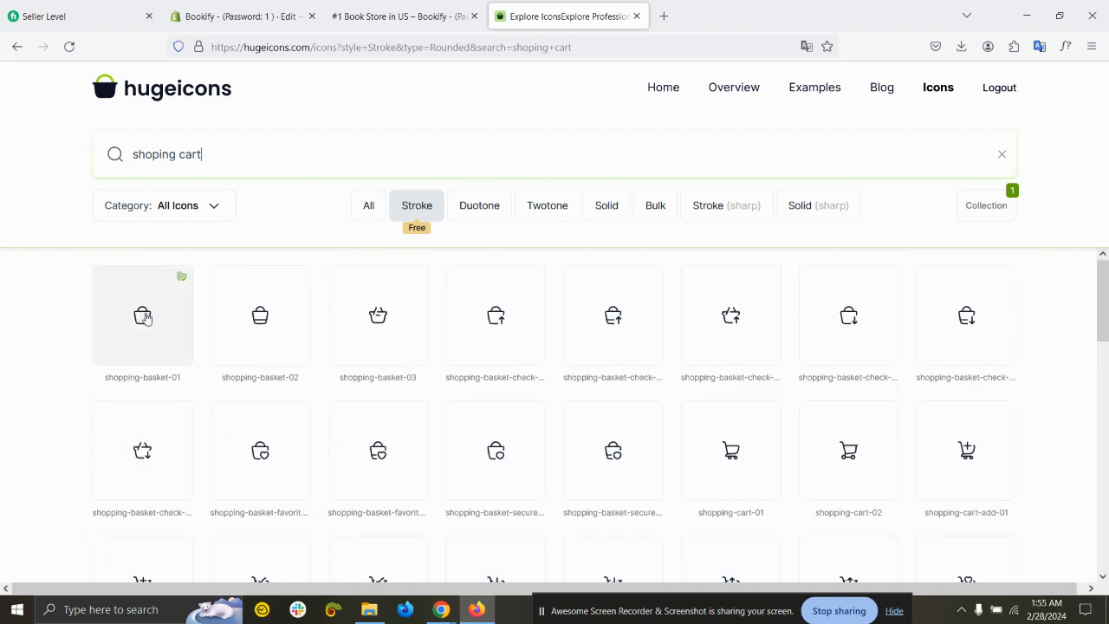
mouse_move(396, 437)
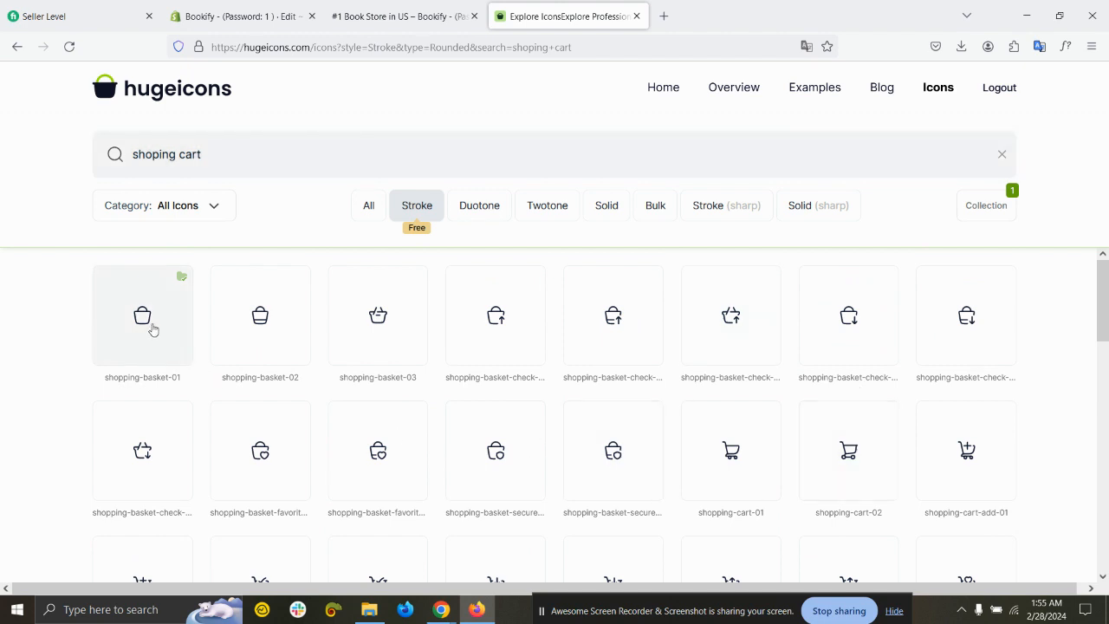
click(142, 314)
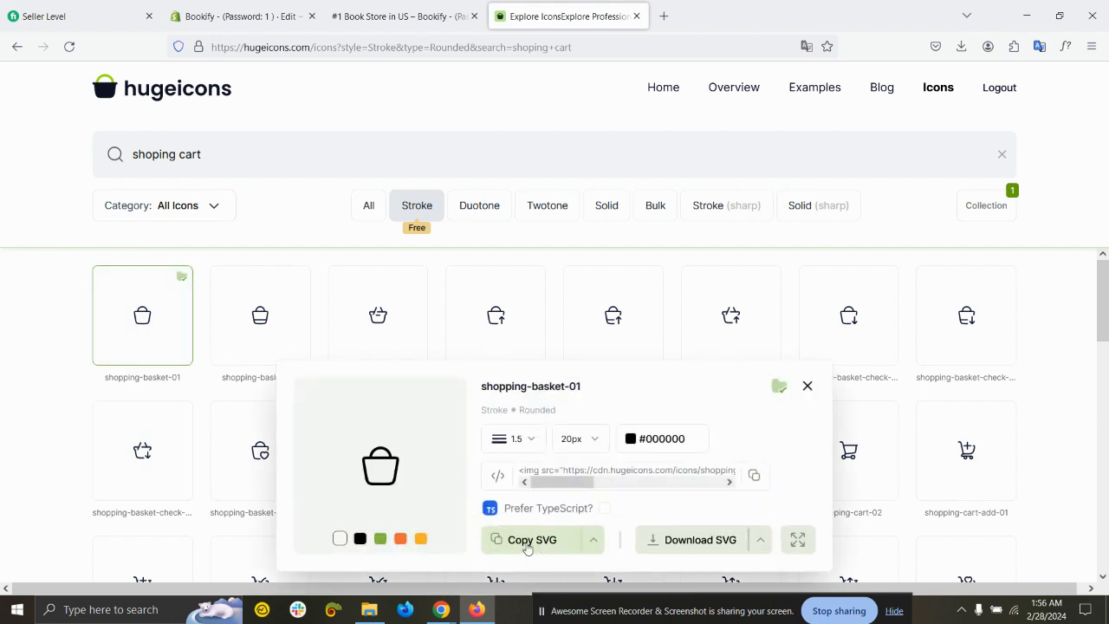
click(532, 538)
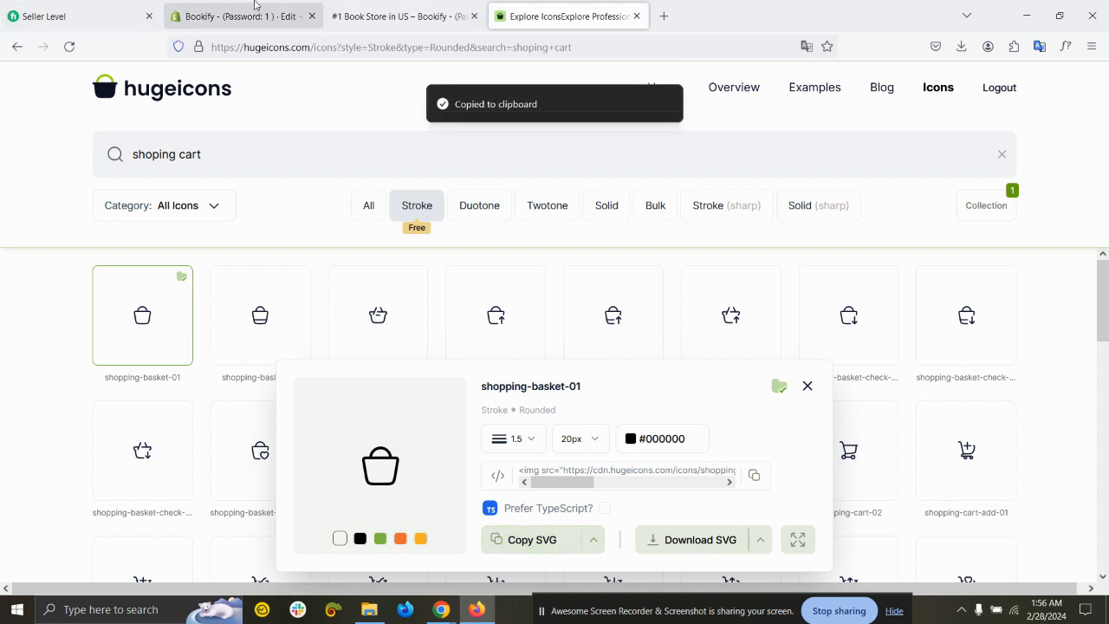
Replace icon-cart.liquid's SVG with the basket SVG (class 'icon icon-cart') and save.
click(243, 15)
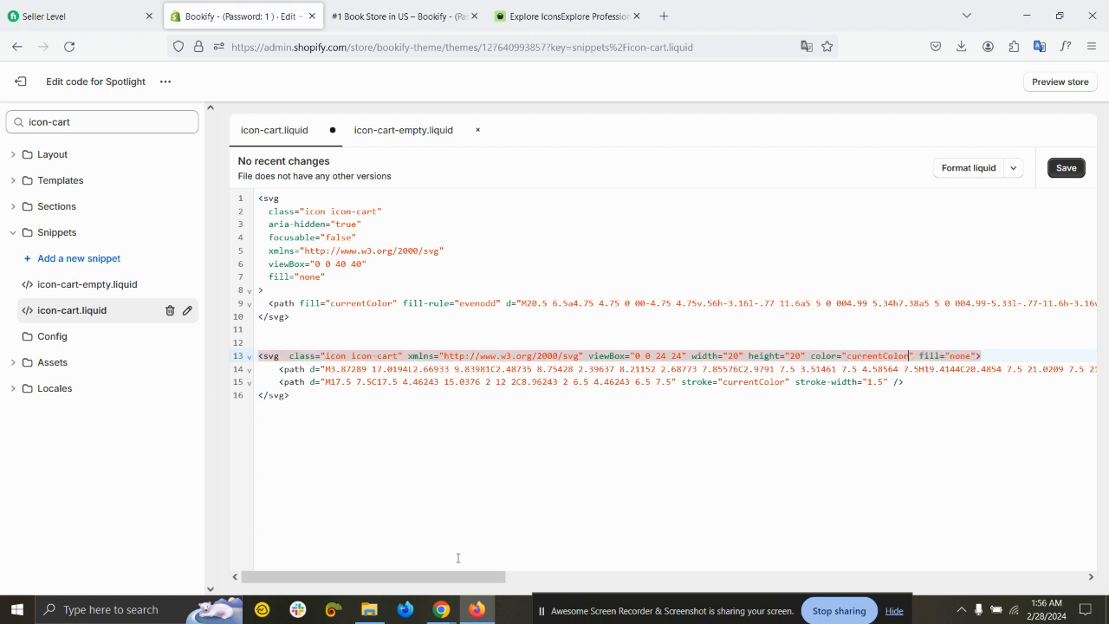
scroll(right, 3)
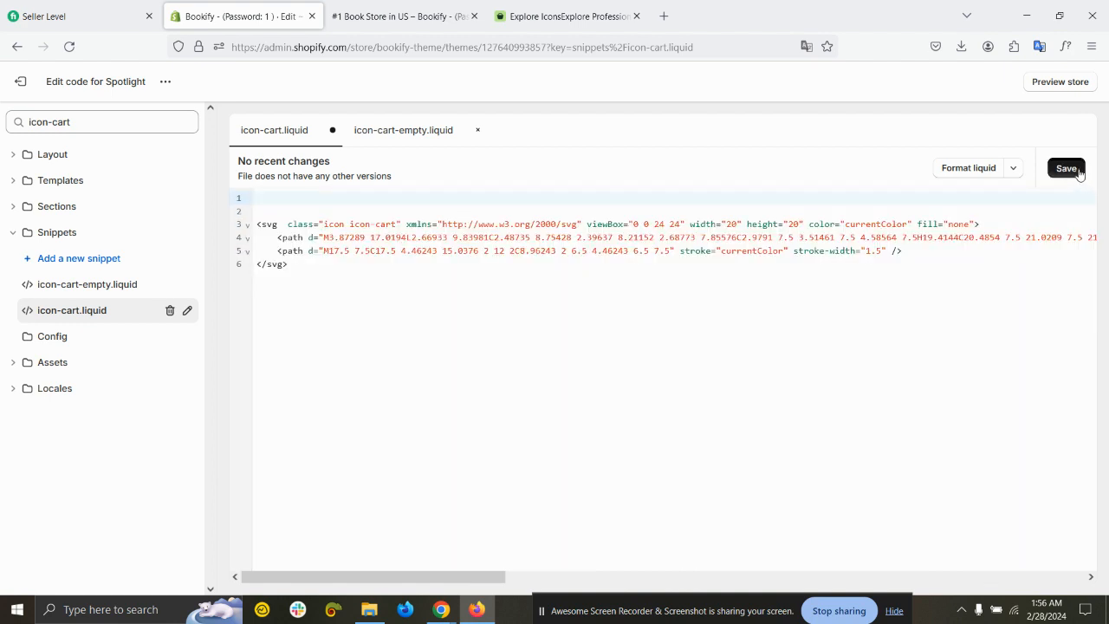
click(1067, 168)
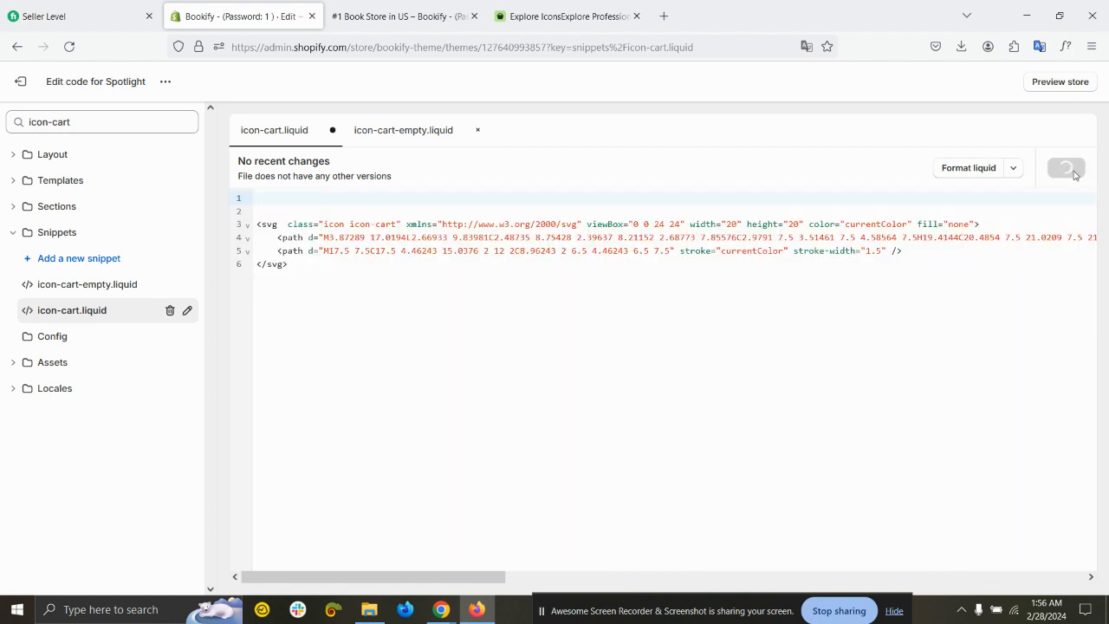
click(568, 16)
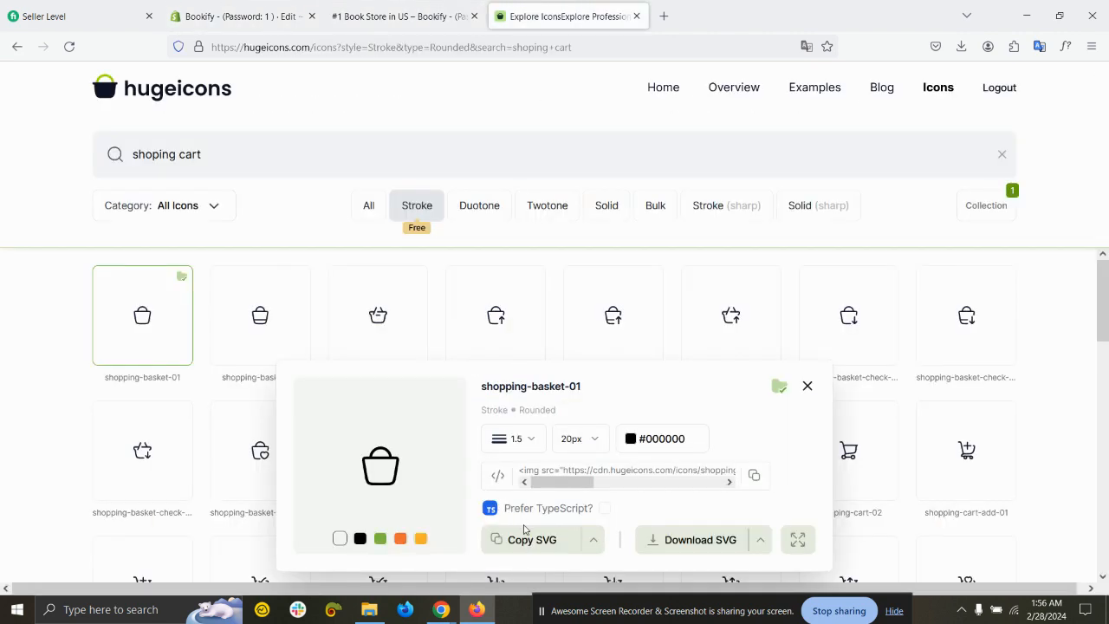
Replace icon-cart-empty.liquid's old SVG with the basket SVG (class 'icon icon-cart-empty') and save.
click(243, 15)
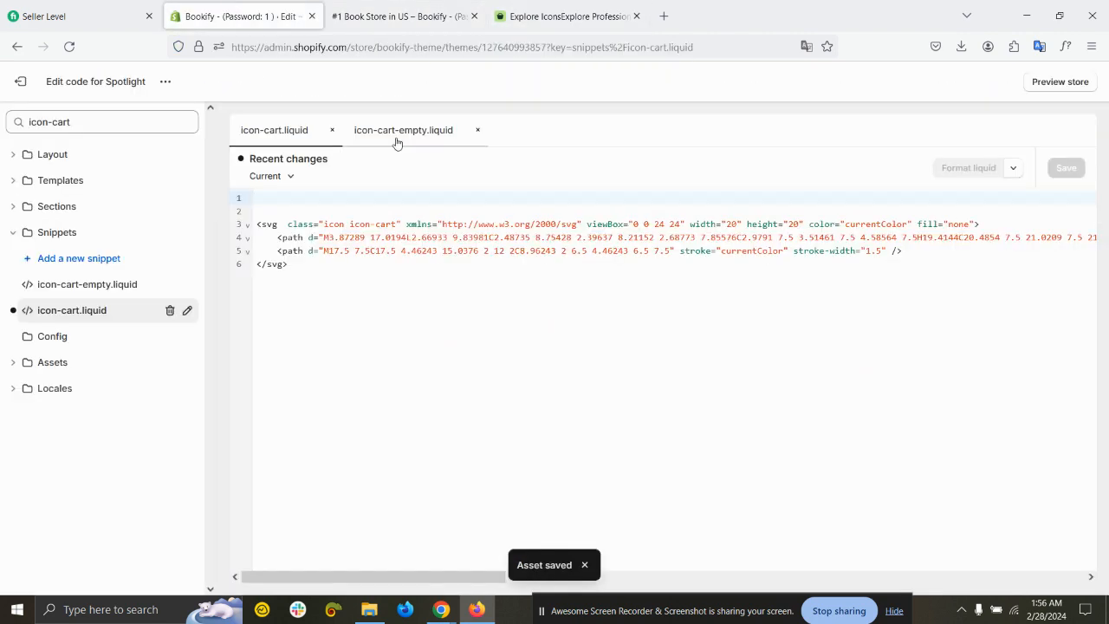
click(403, 130)
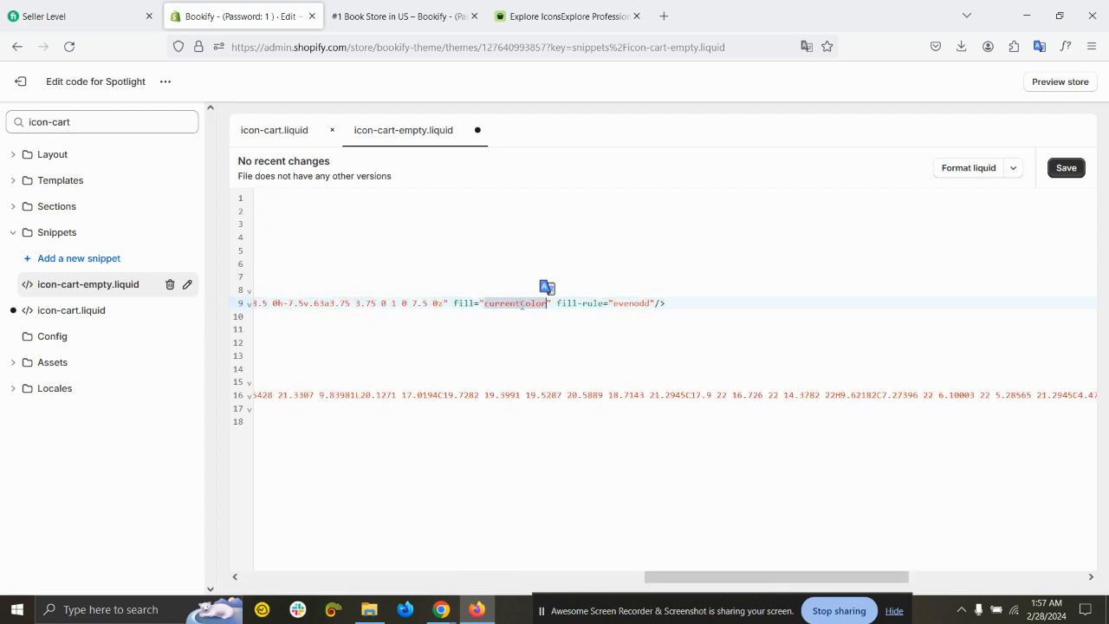
drag(775, 576, 907, 576)
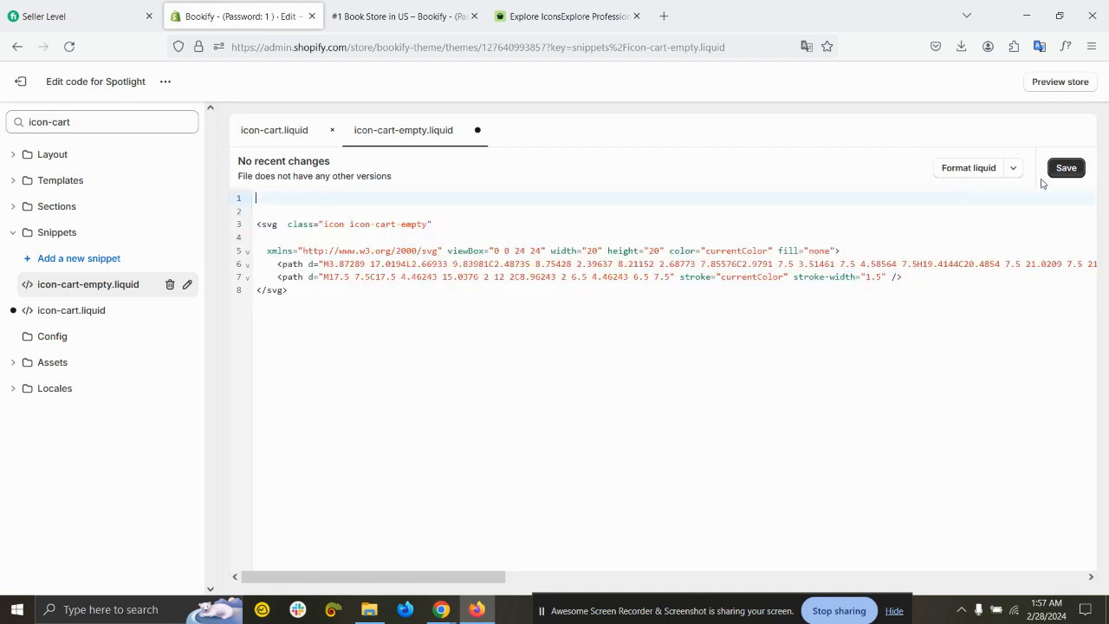
click(1065, 168)
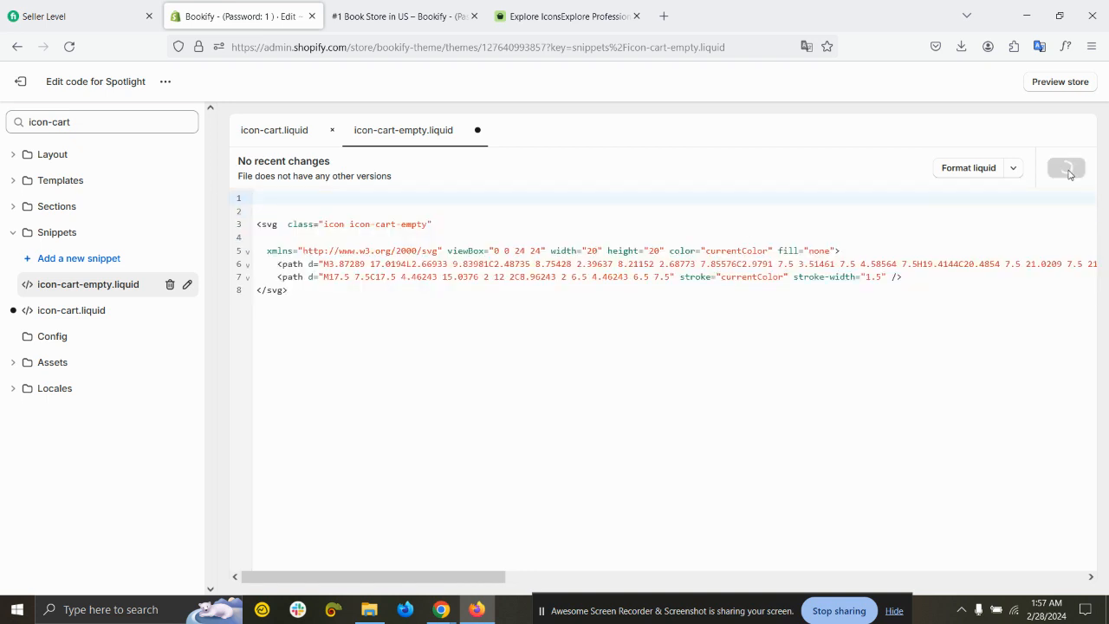
click(403, 16)
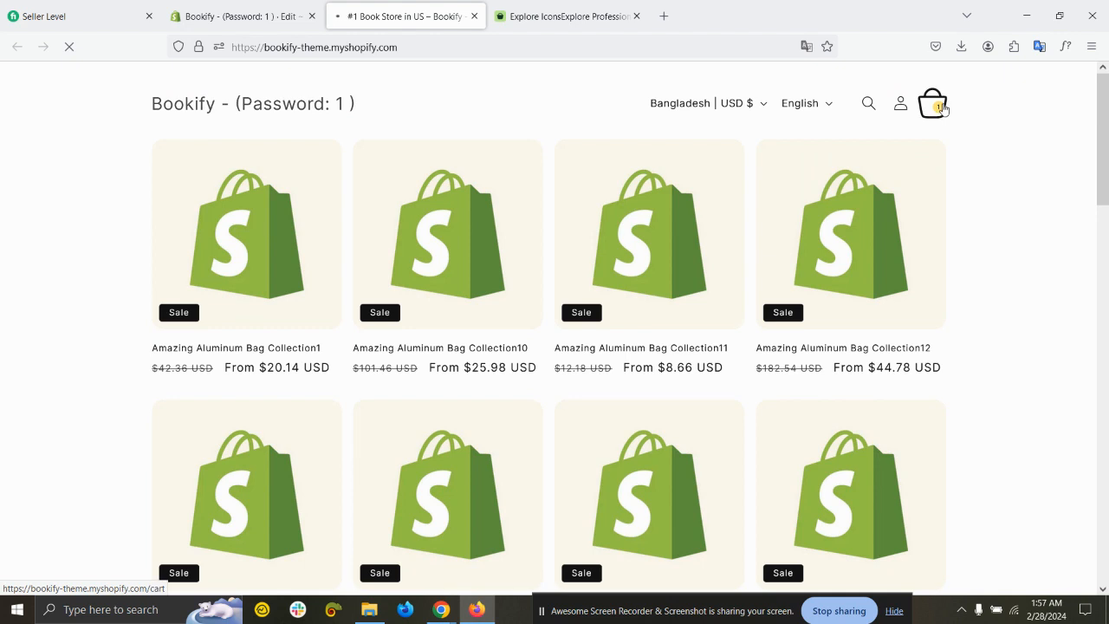
Open the cart page via the header basket icon and launch developer tools with F12.
click(933, 103)
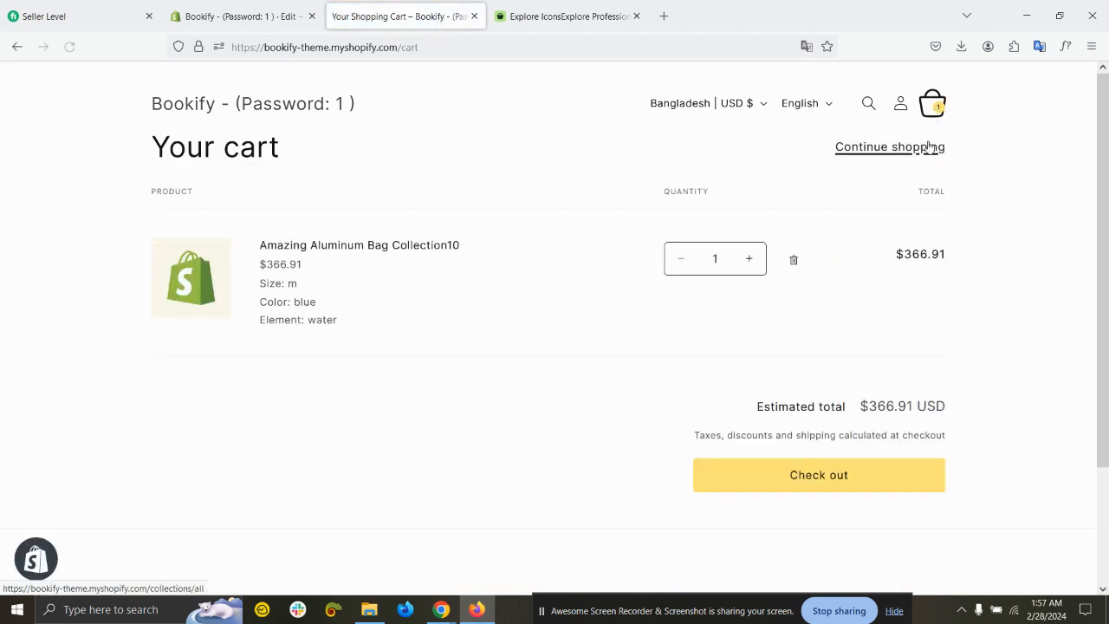
mouse_move(955, 147)
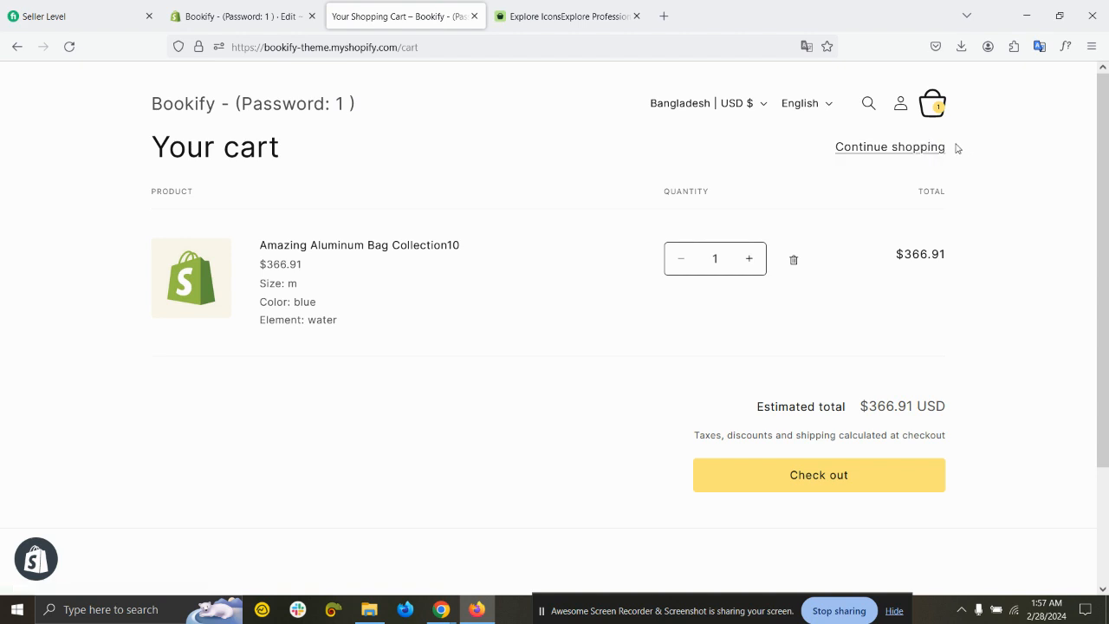
mouse_move(957, 136)
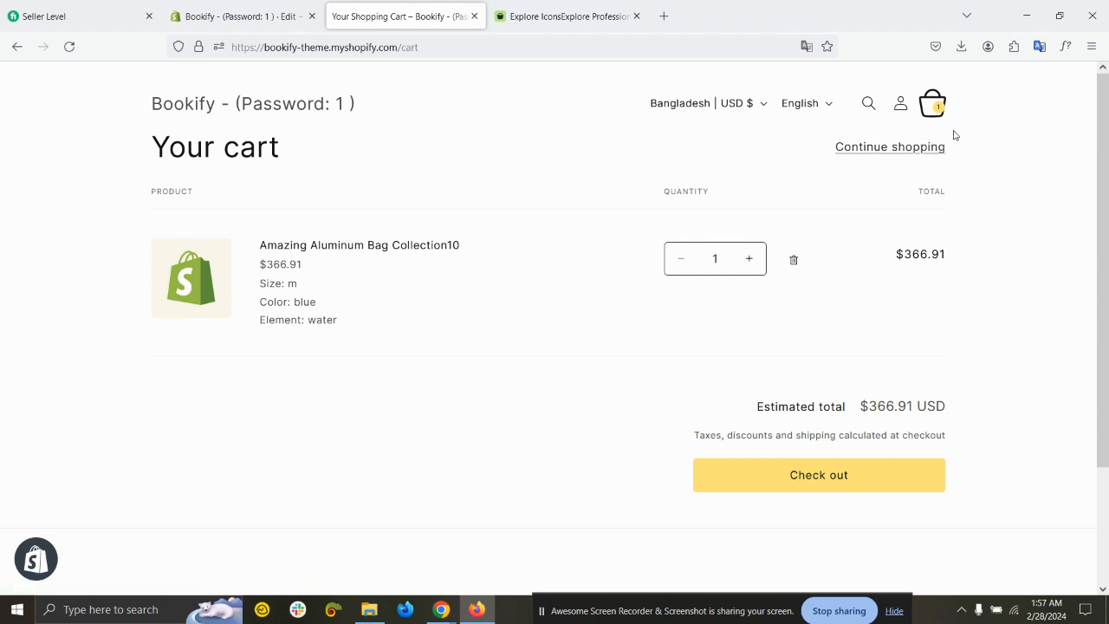
key(F12)
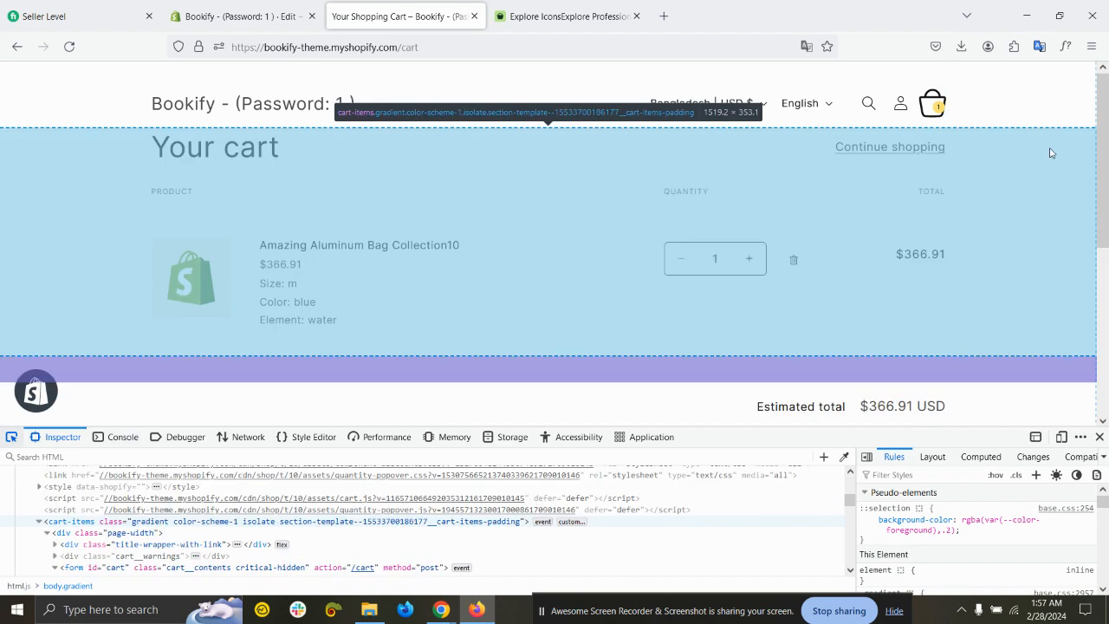
Inspect the header cart SVG and test .icon-cart width and height 25px !important.
click(932, 104)
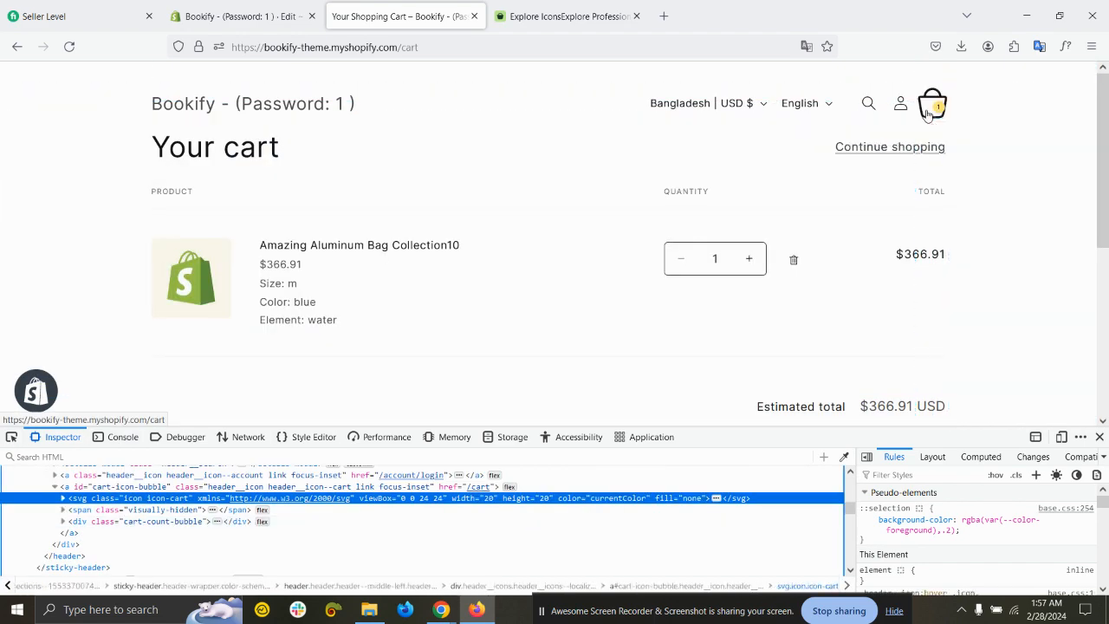
mouse_move(473, 157)
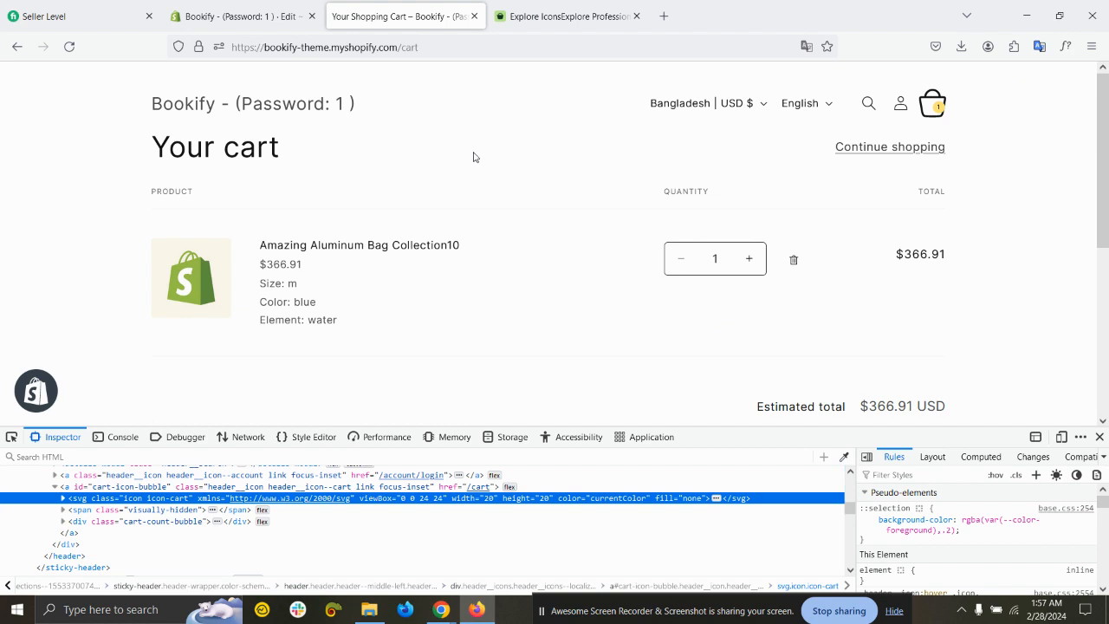
right_click(475, 160)
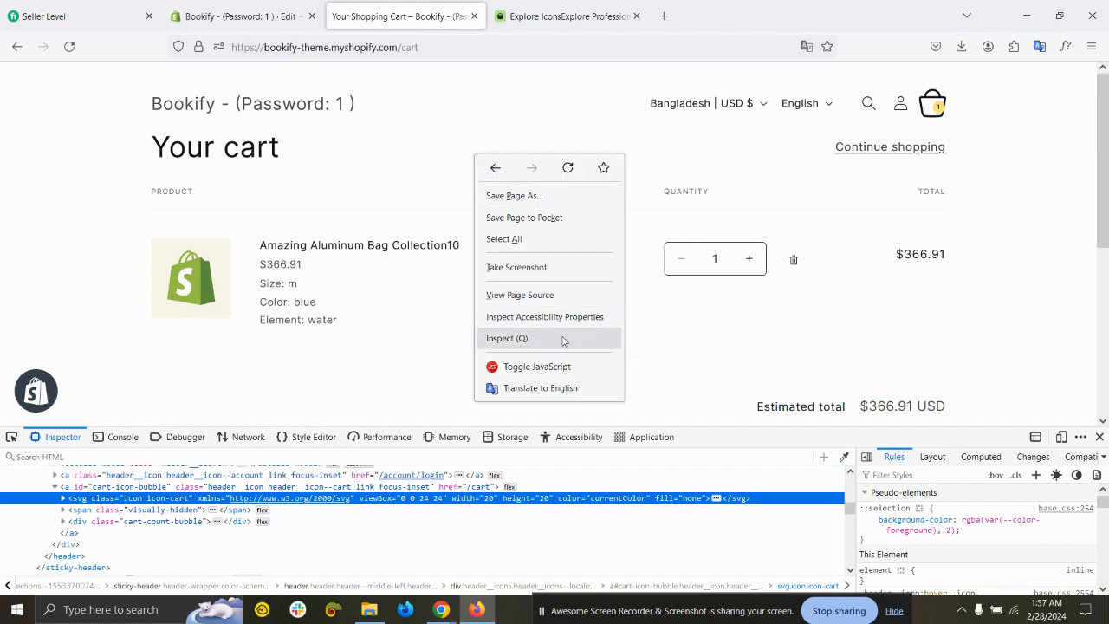
click(507, 337)
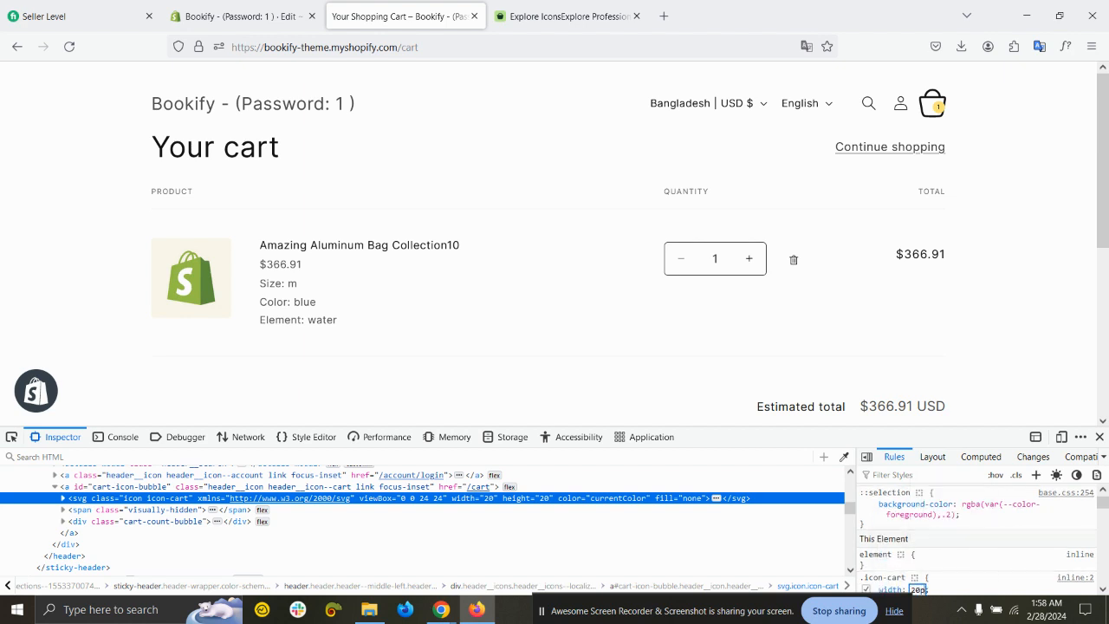
click(918, 588)
text( !important)
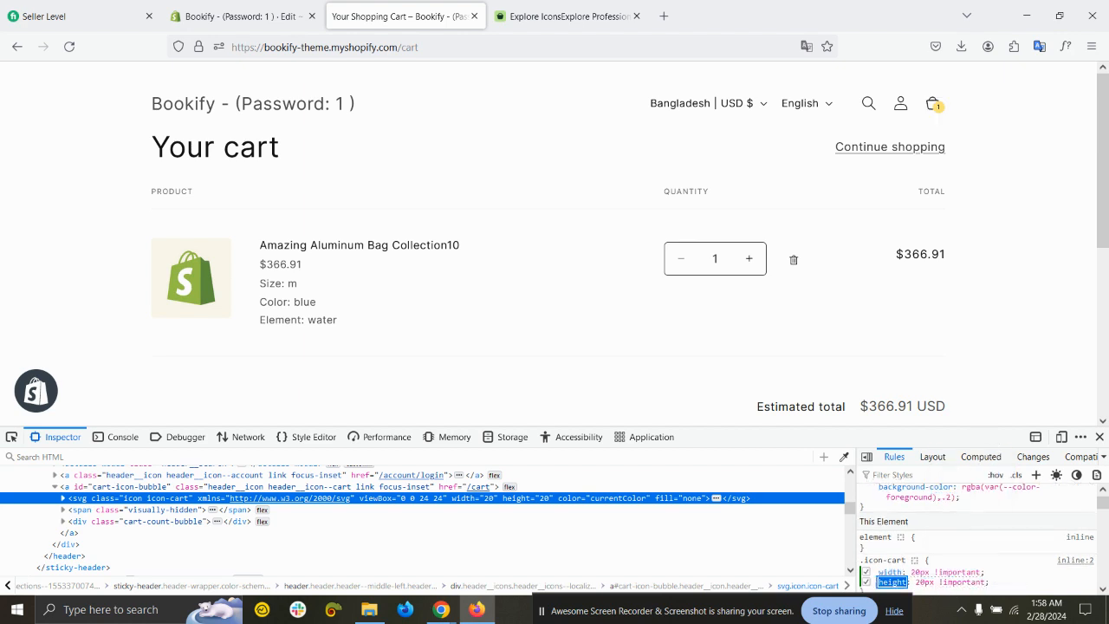
click(944, 572)
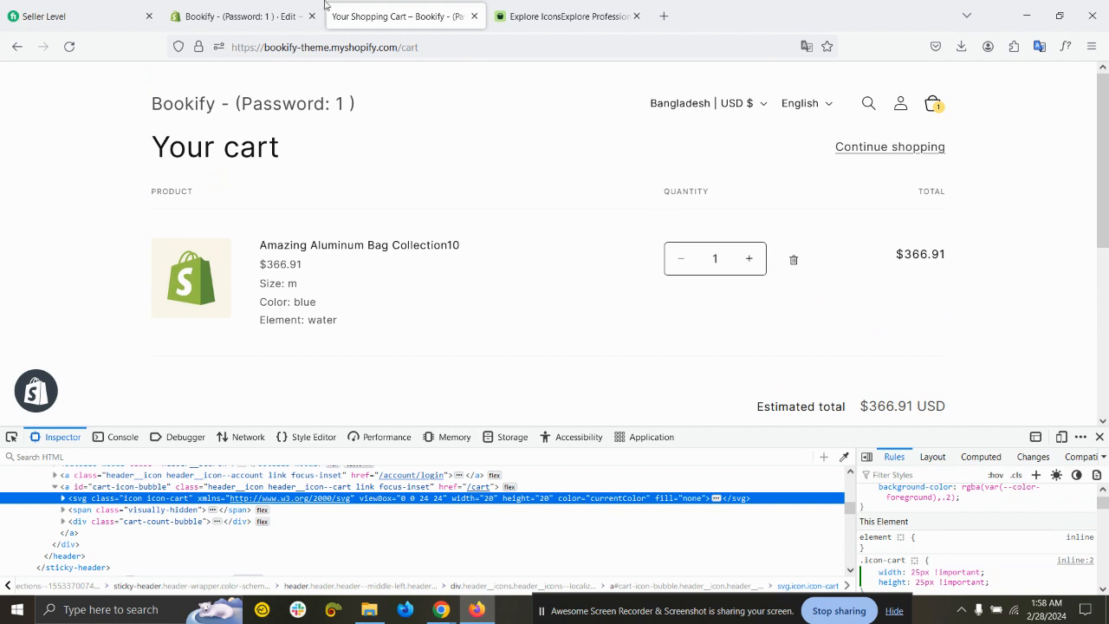
Append .icon-cart { width: 25px !important; height: 25px !important; } to base.css.
click(242, 15)
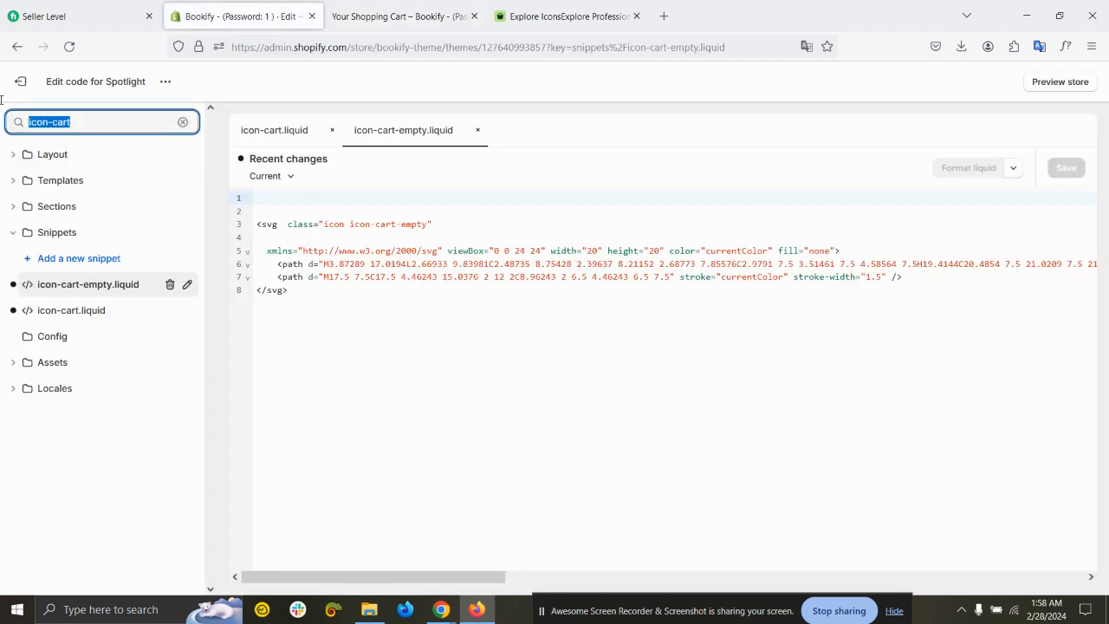
text(base)
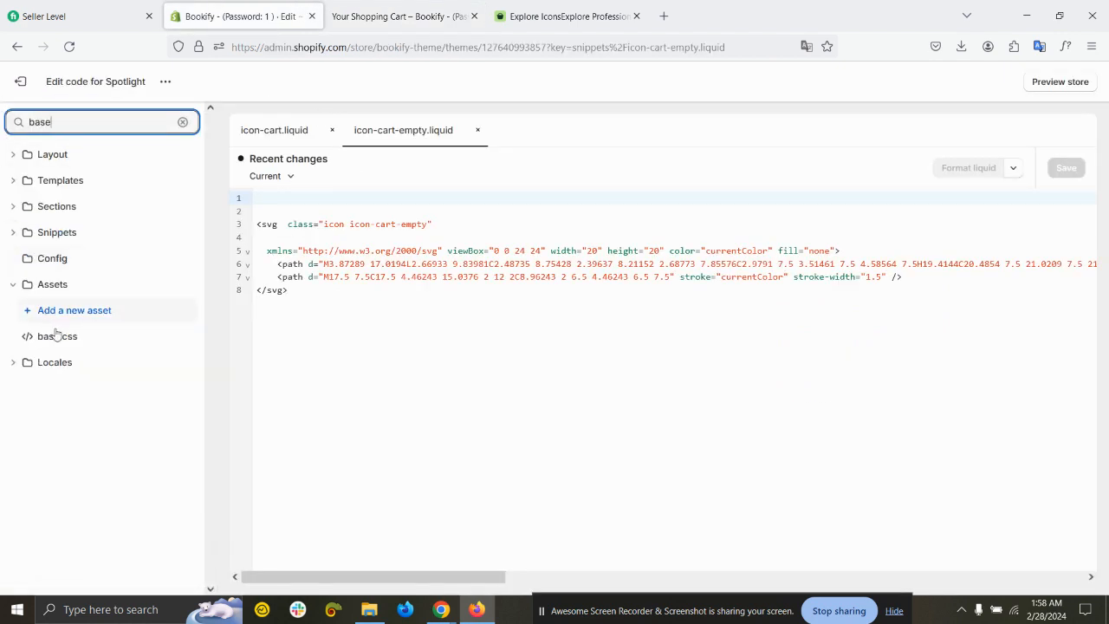
click(57, 336)
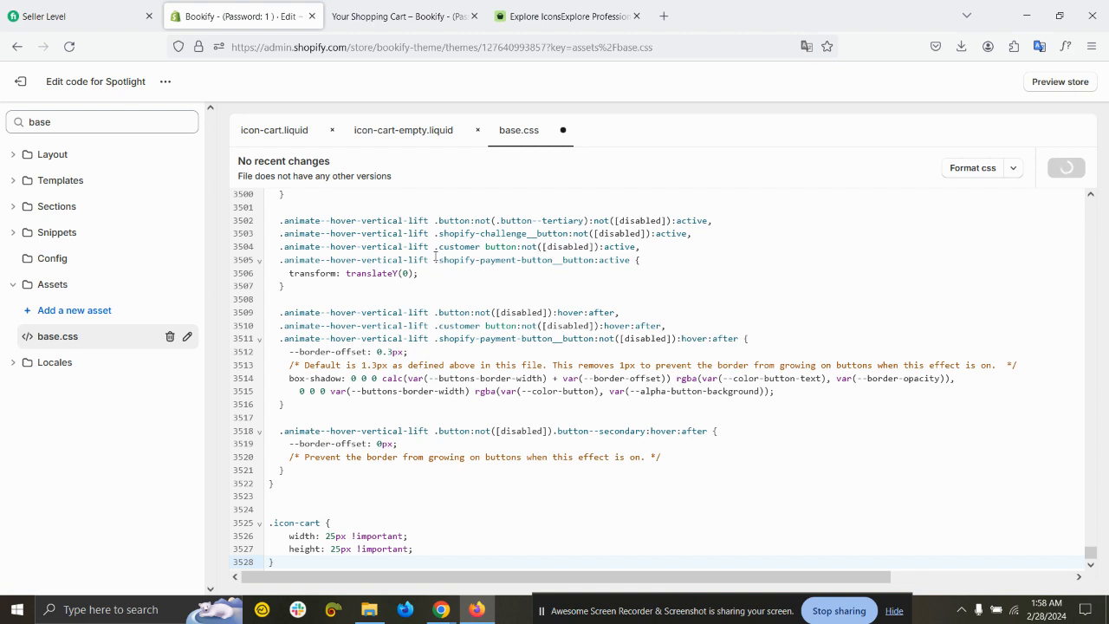
click(402, 16)
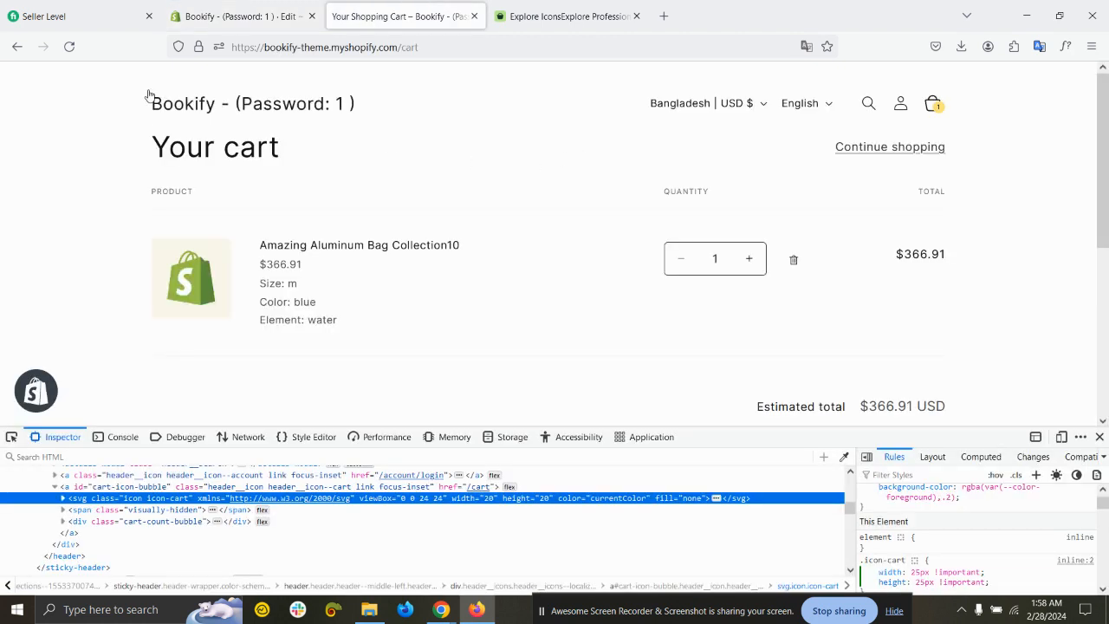